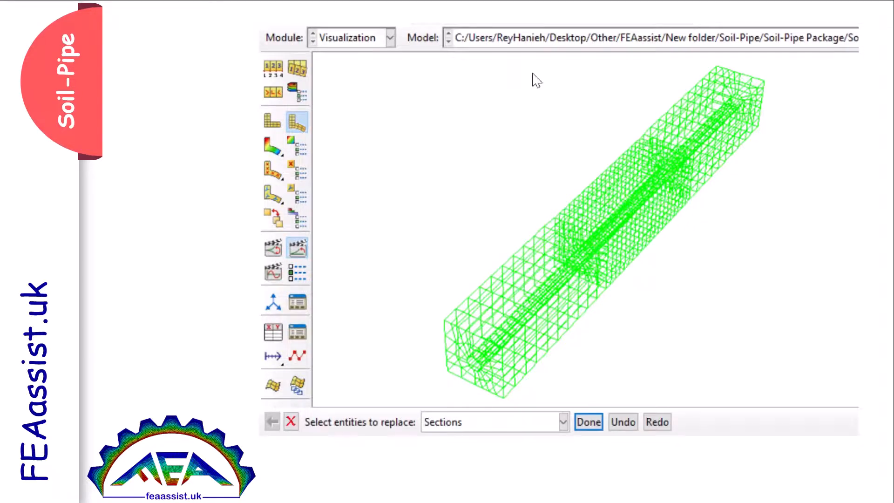
Confirm displaying only the chosen sections, then mark the lower-left soil block for removal.
click(587, 422)
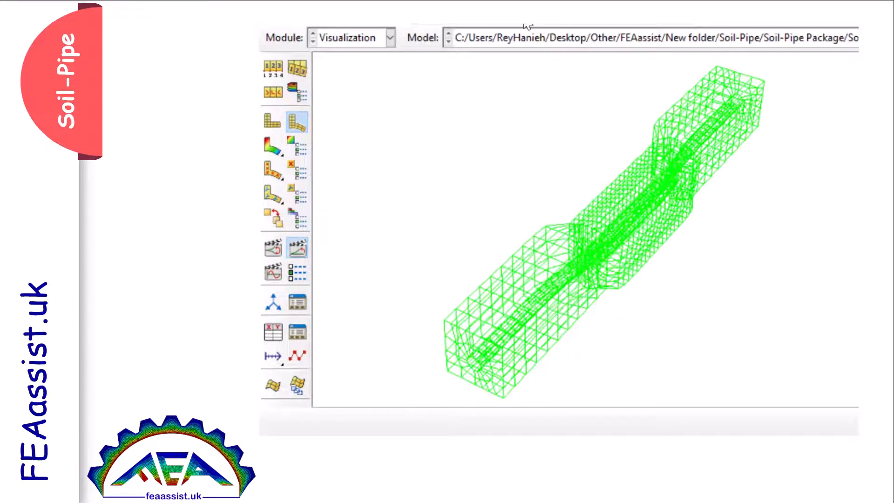
click(514, 297)
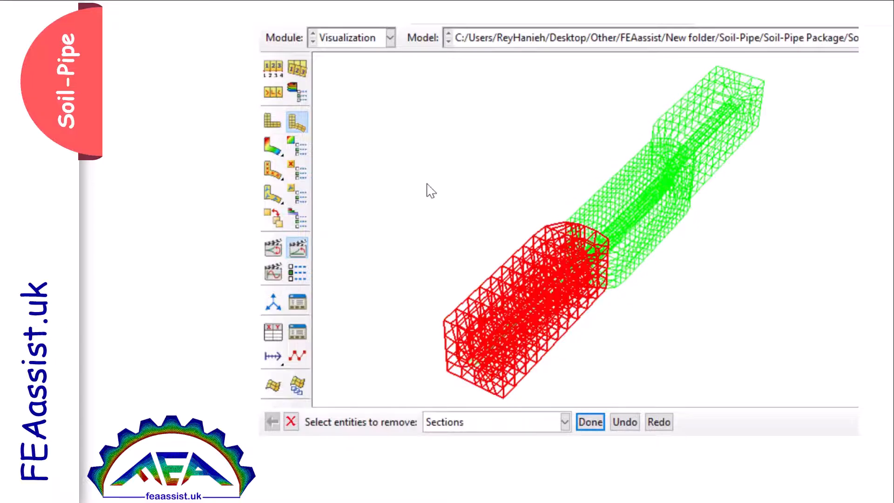